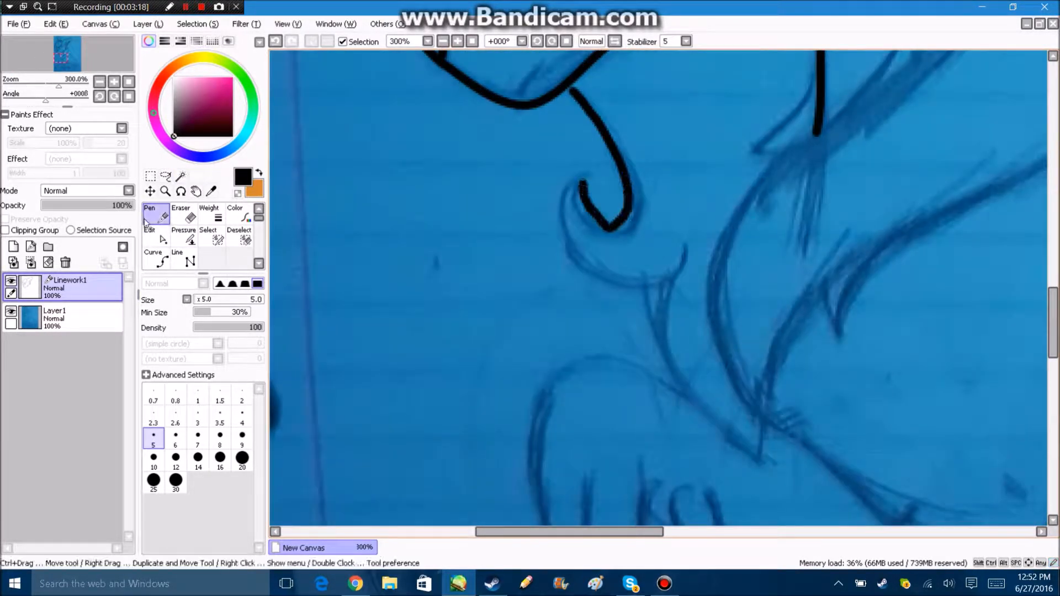
# Ink black Pen outlines over the sketch's legs, body, tail and curved base, adjusting control points
pyautogui.click(149, 215)
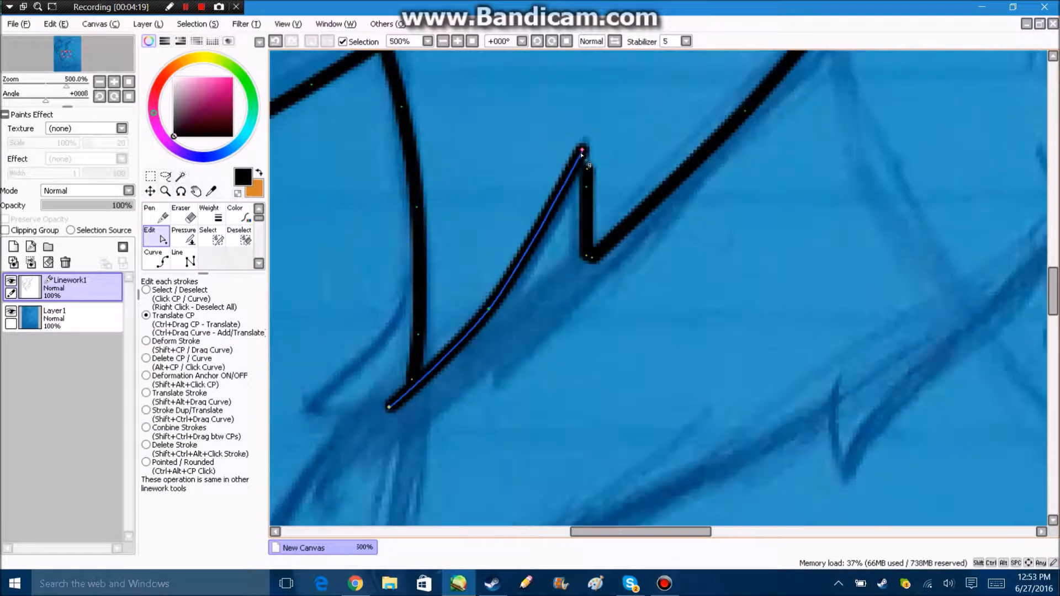
pyautogui.click(149, 213)
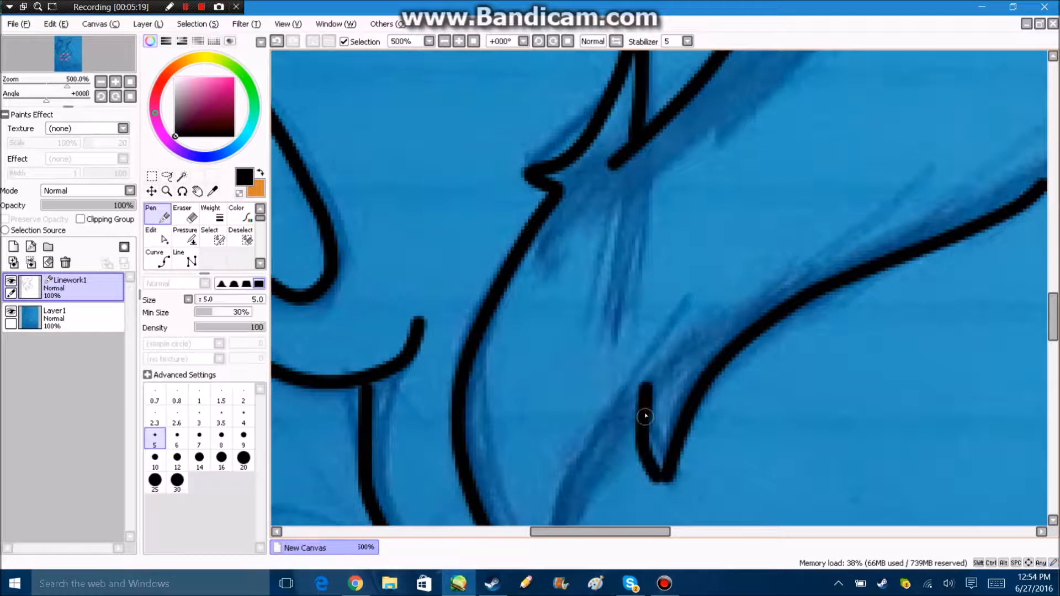
pyautogui.click(150, 217)
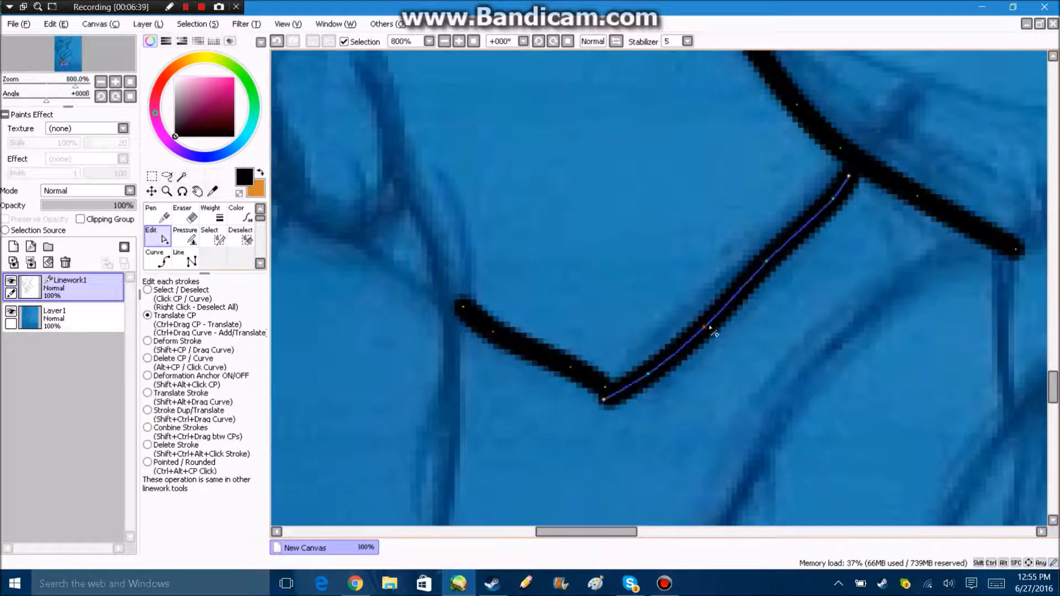
pyautogui.click(157, 215)
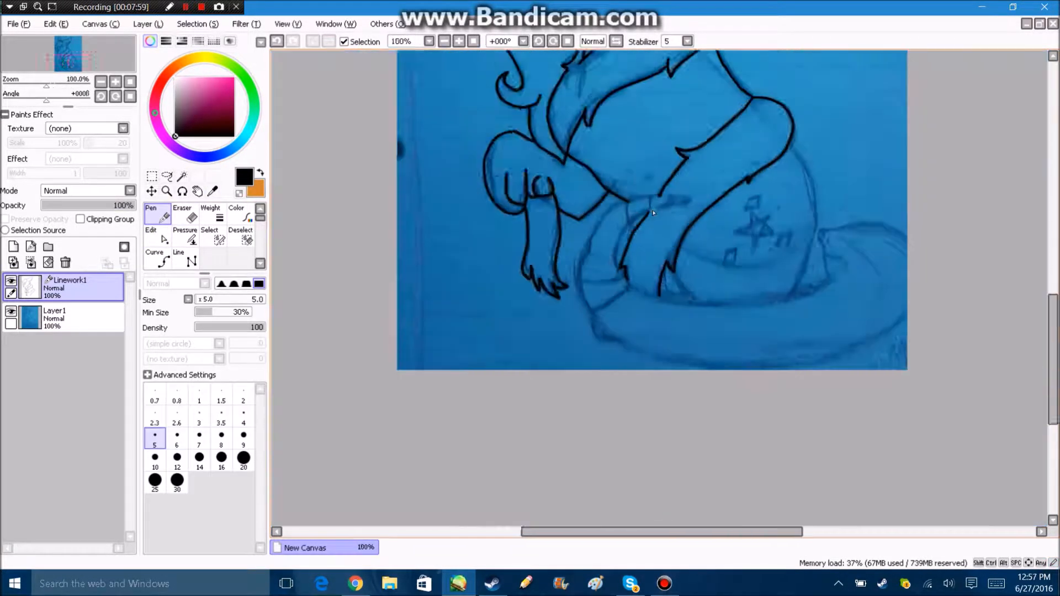
pyautogui.click(150, 233)
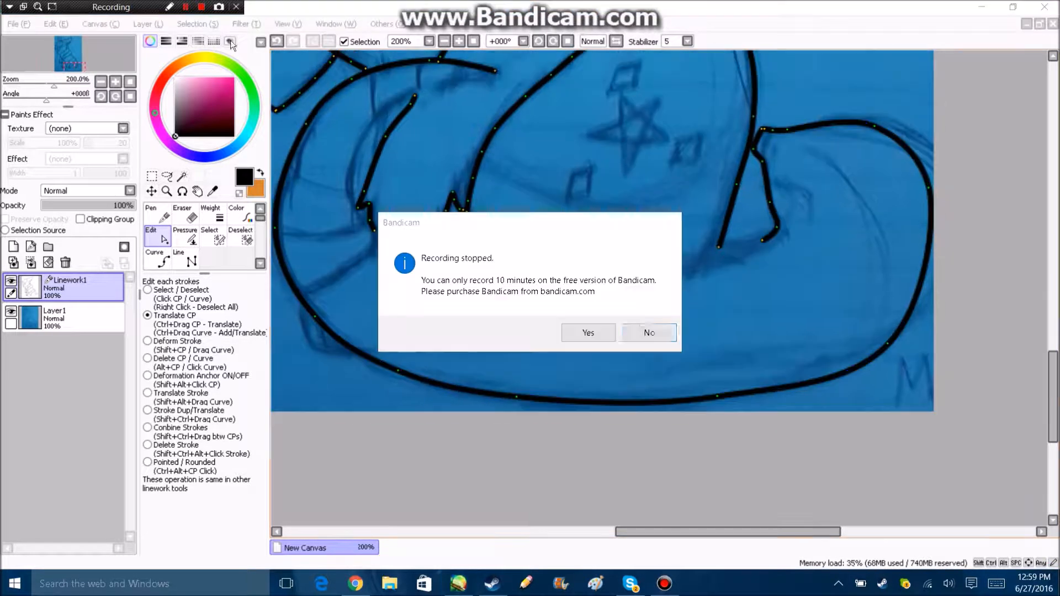
# Add a Linework2 layer and draw the crown's diamonds with the size-3 Line tool
pyautogui.click(648, 333)
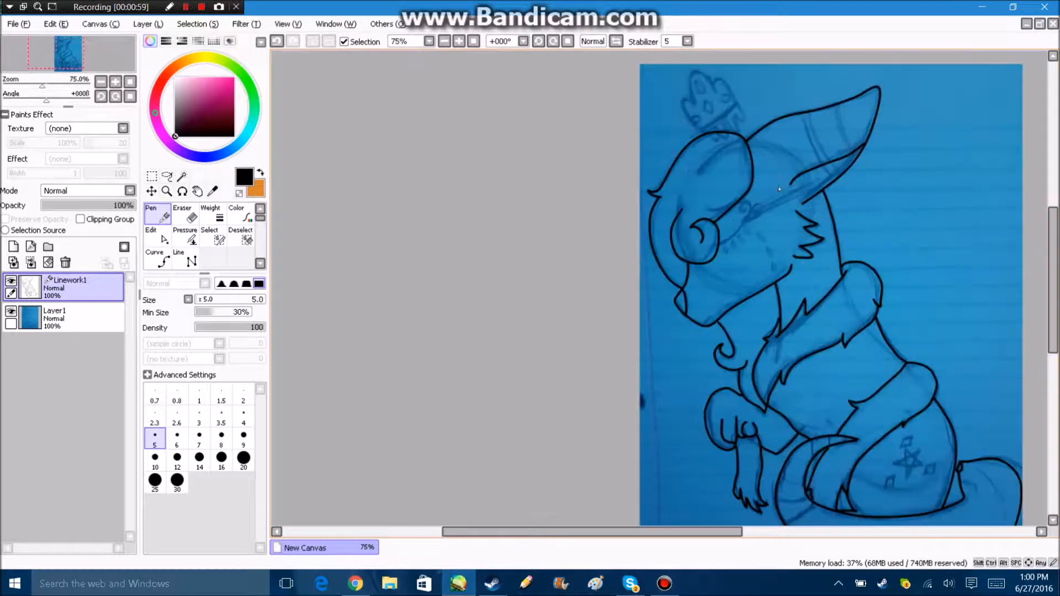
pyautogui.click(150, 214)
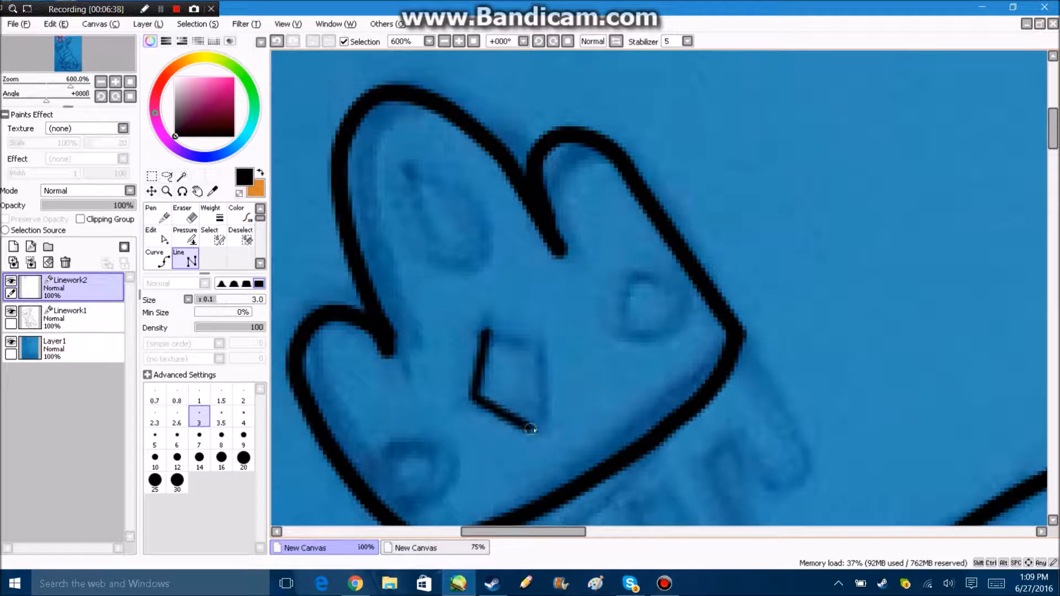
# Merge linework into Layer2, draw tear marks, and bucket-fill mane and body pale yellow
pyautogui.click(151, 235)
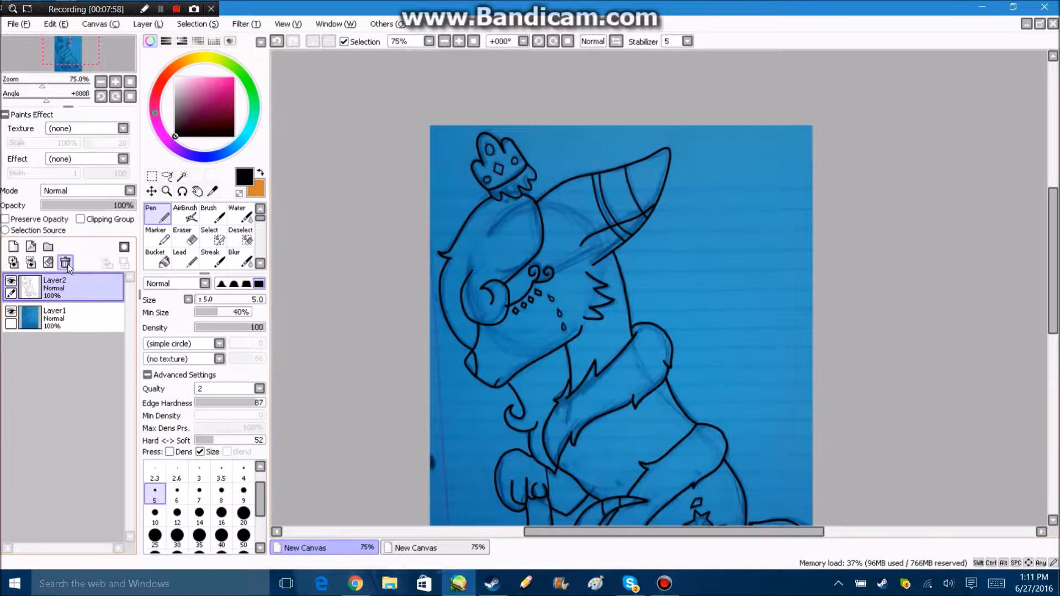
pyautogui.click(154, 243)
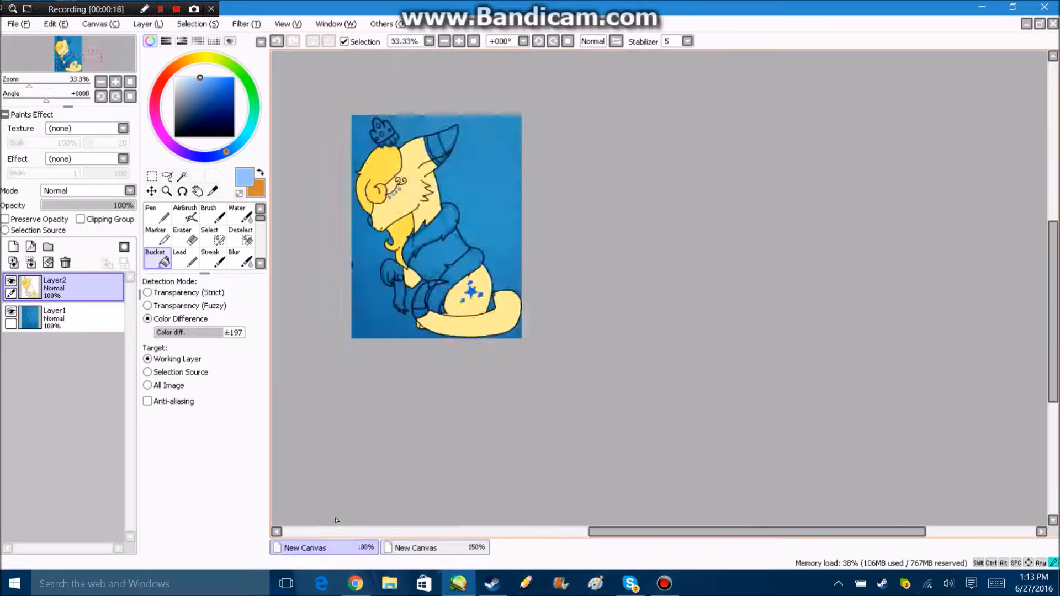
# Fill tail and ear stripes light blue and dark grey, checking the reference tab
pyautogui.click(156, 213)
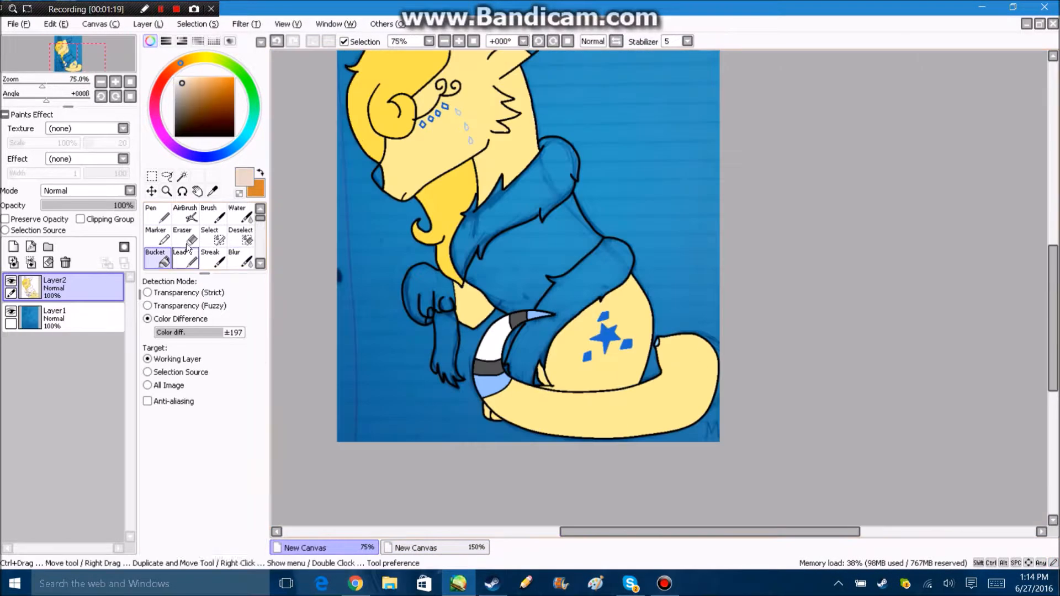
pyautogui.click(155, 215)
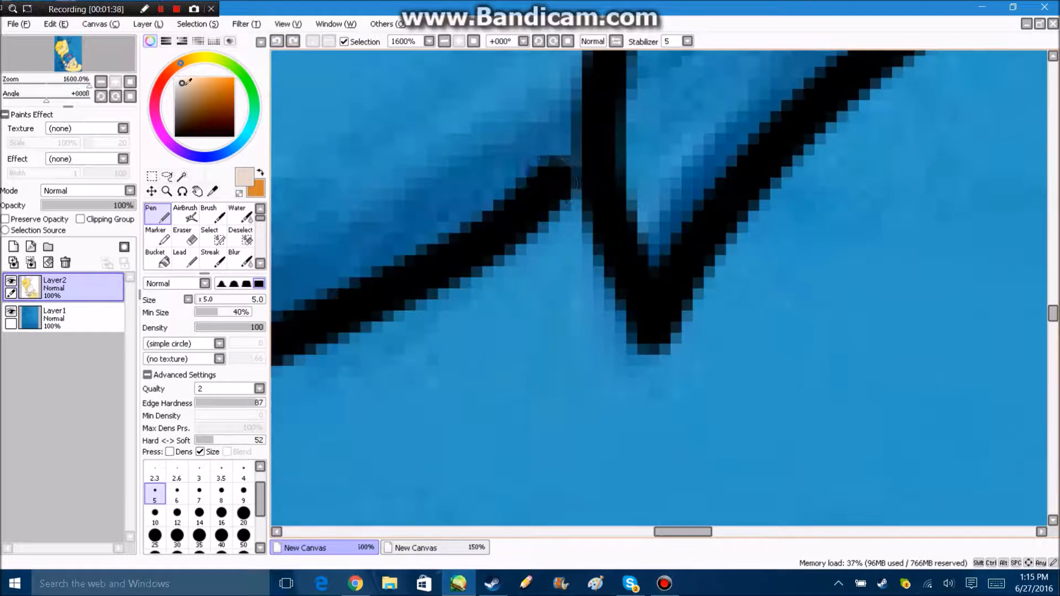
pyautogui.click(155, 258)
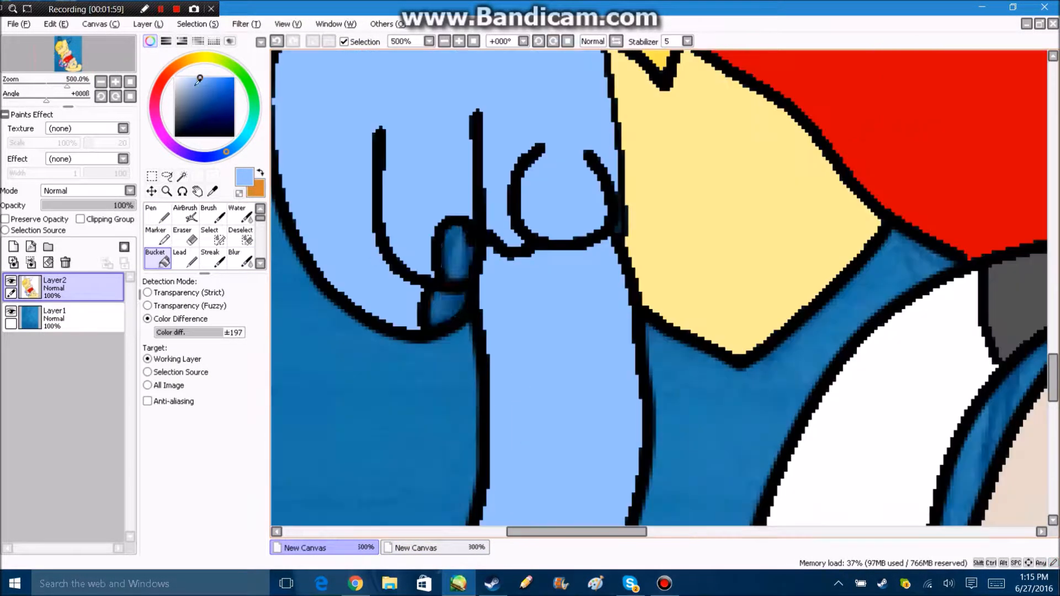
pyautogui.click(435, 547)
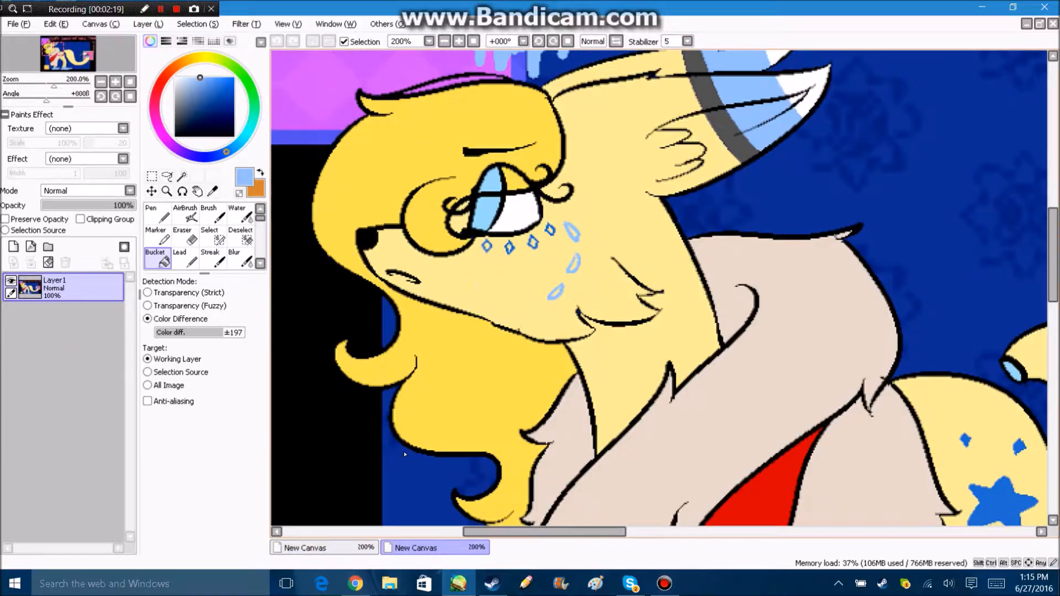
pyautogui.click(156, 215)
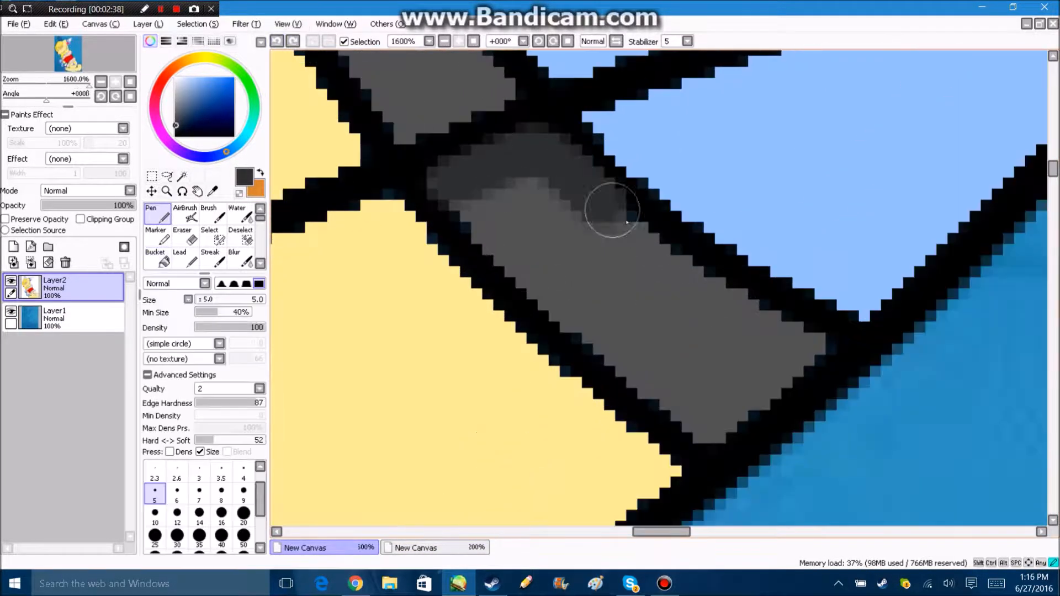
# Paint darker-tone Pen shadows on the grey stripes and yellow fur on Layer2
pyautogui.click(155, 244)
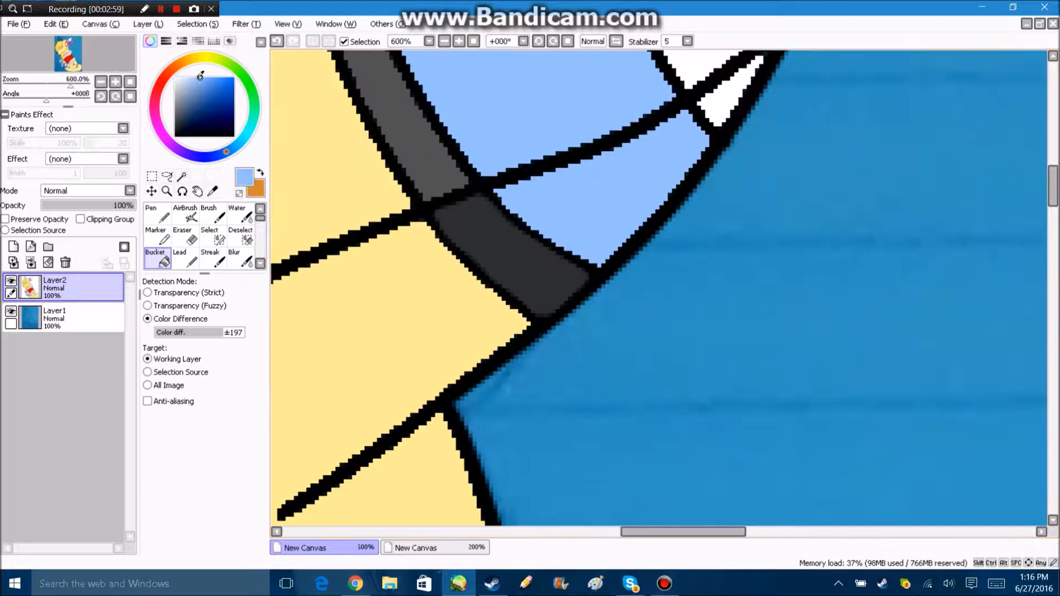
pyautogui.click(157, 215)
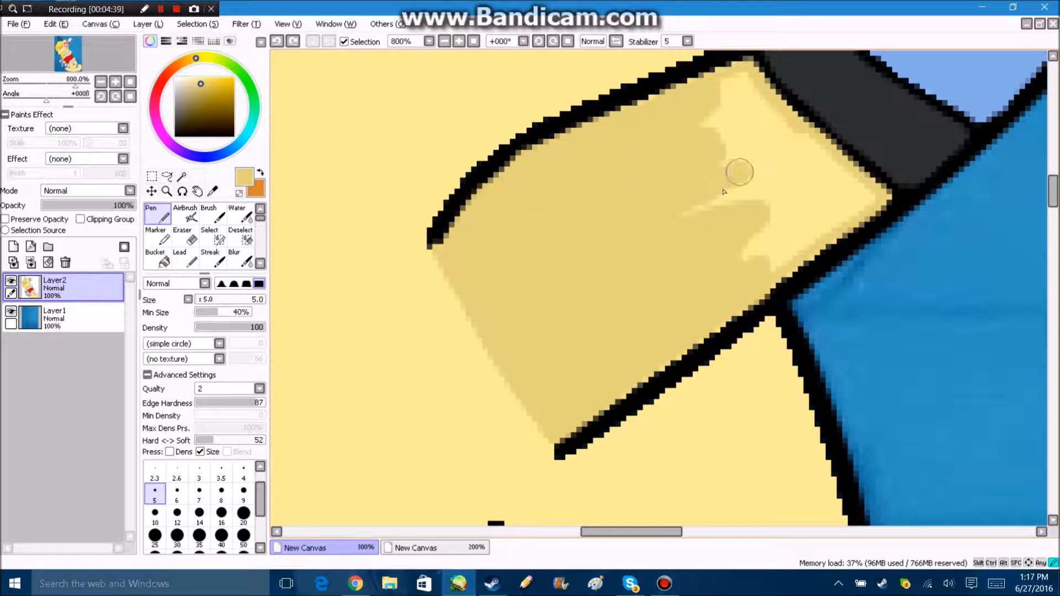
pyautogui.click(236, 213)
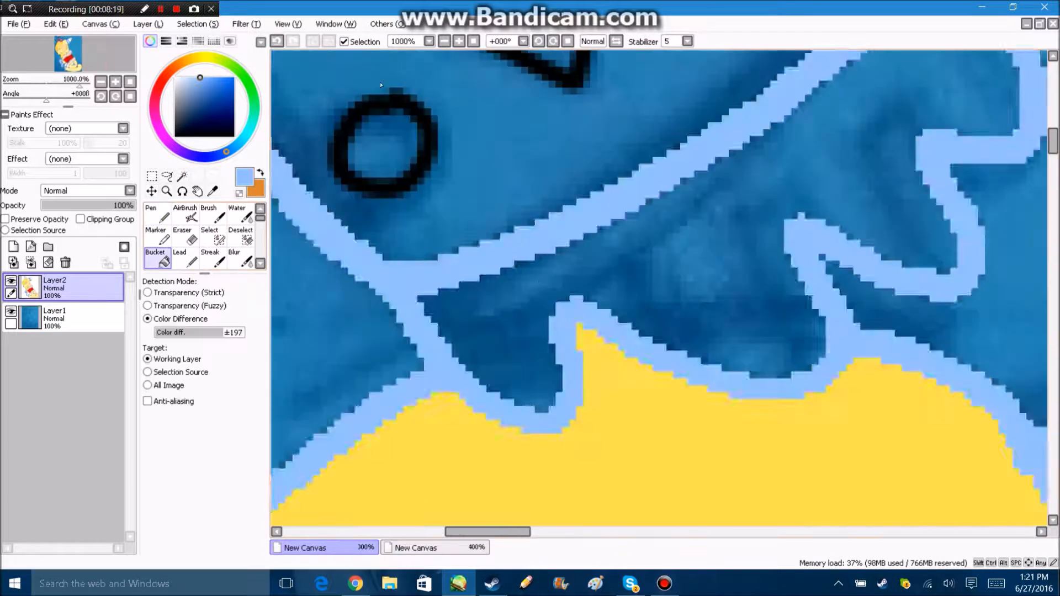
# Soften the yellow fur shadow edges with the Water tool
pyautogui.click(156, 215)
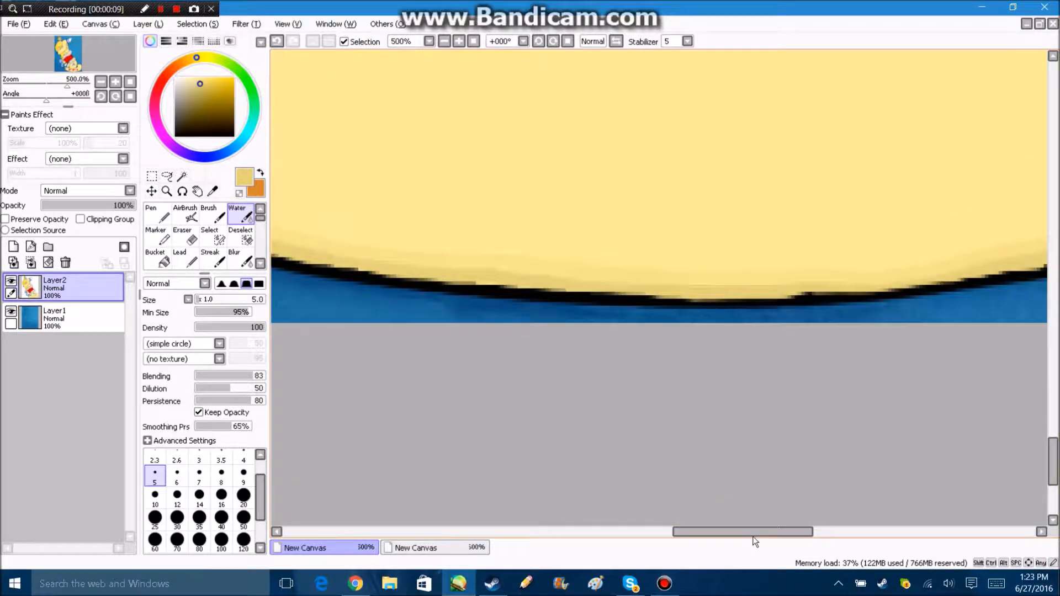
pyautogui.click(277, 41)
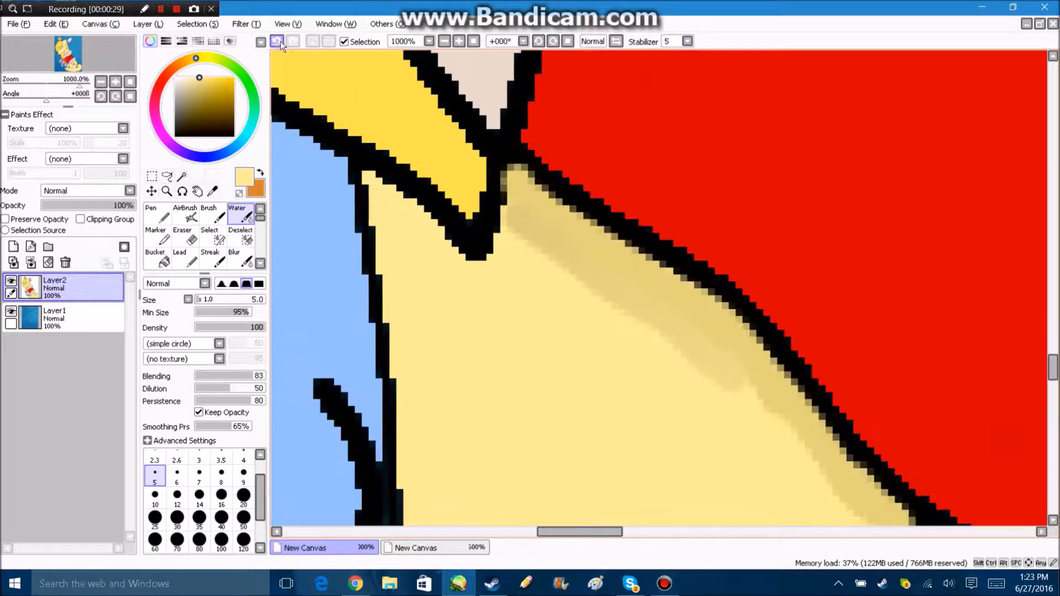